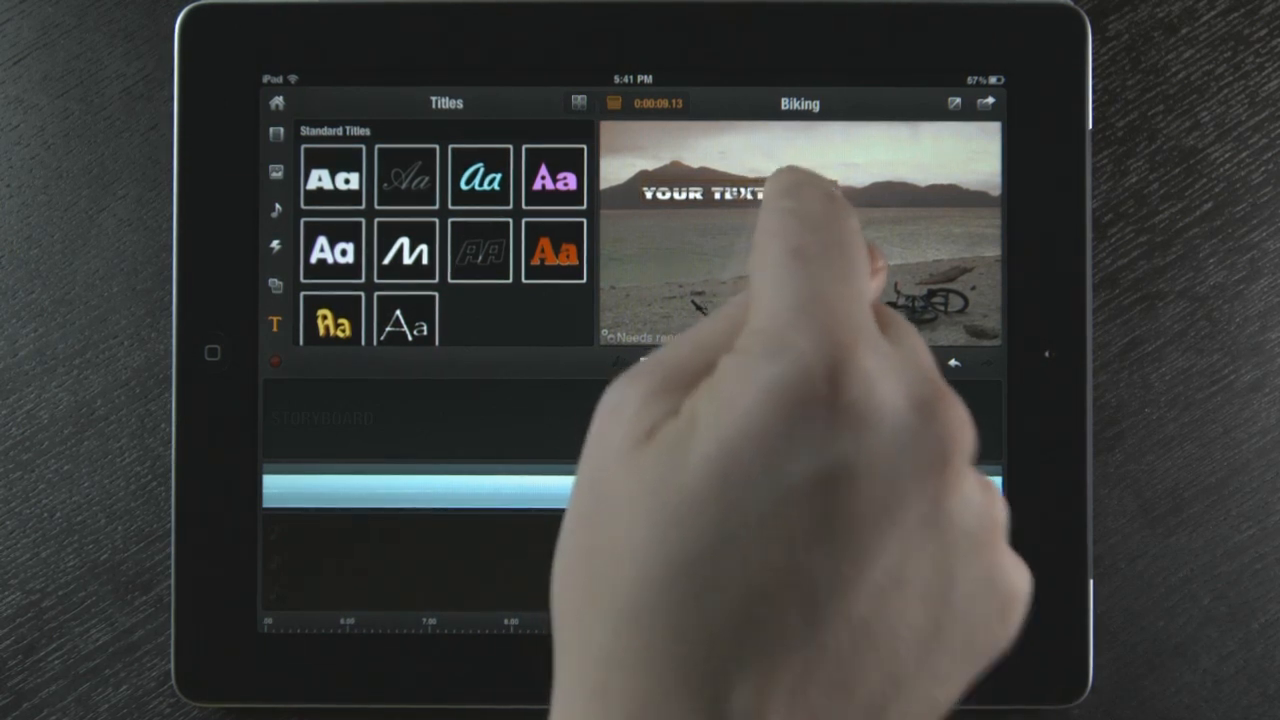
Step: Replace the YOUR TEXT placeholder over the beach footage with 'Adventure'
{"action": "left_click", "coordinate": [720, 190]}
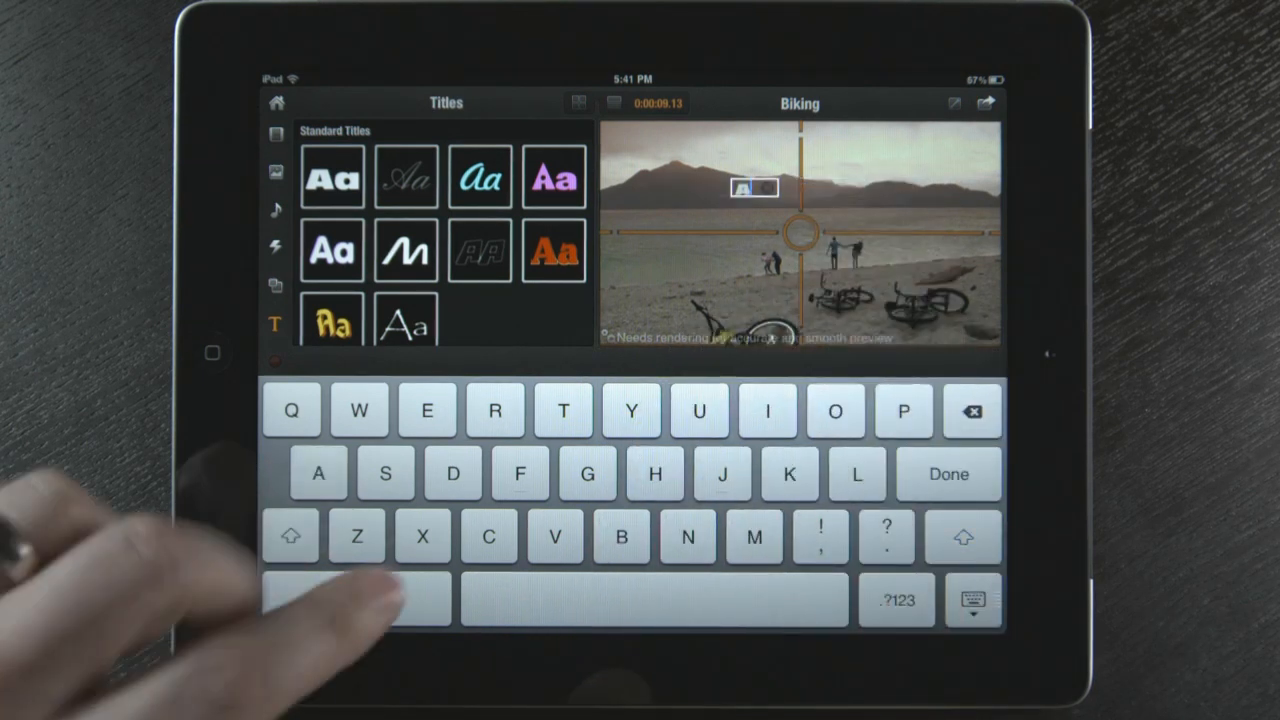
{"action": "type", "text": "Adventure"}
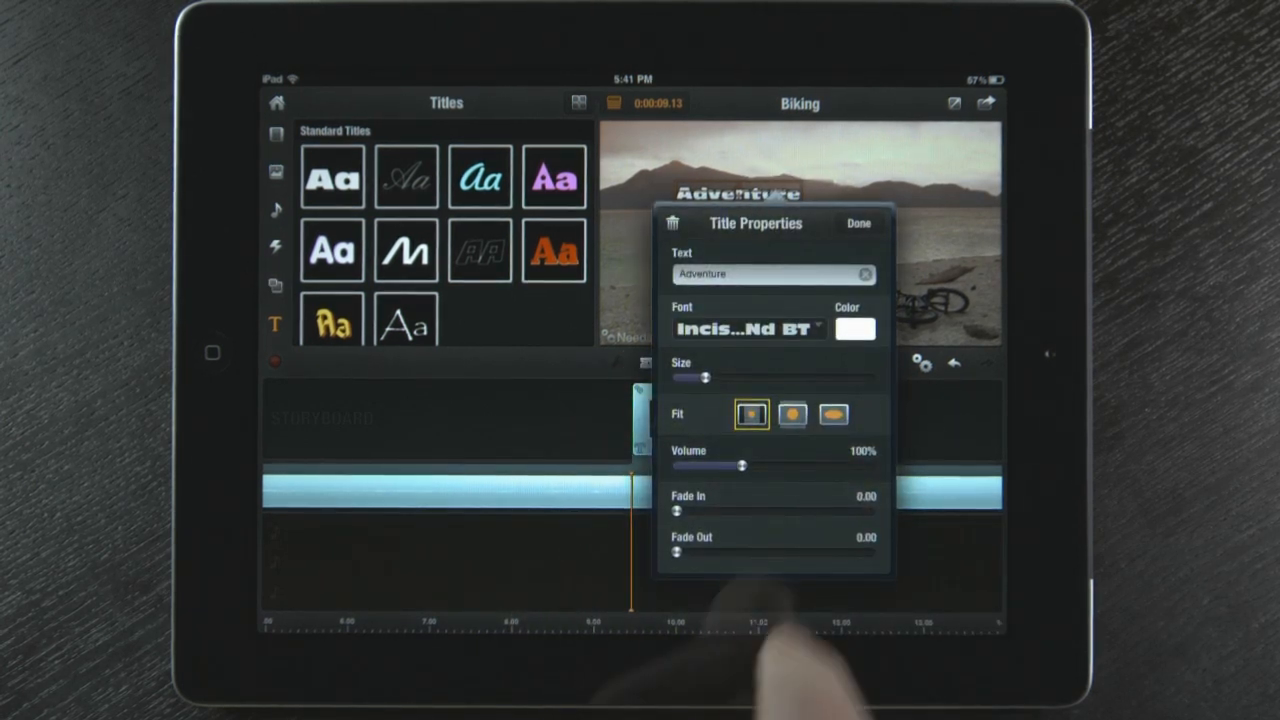
Step: Give the Adventure title the MarkerFelt-Wide font, purple colour and a larger size
{"action": "left_click", "coordinate": [747, 328]}
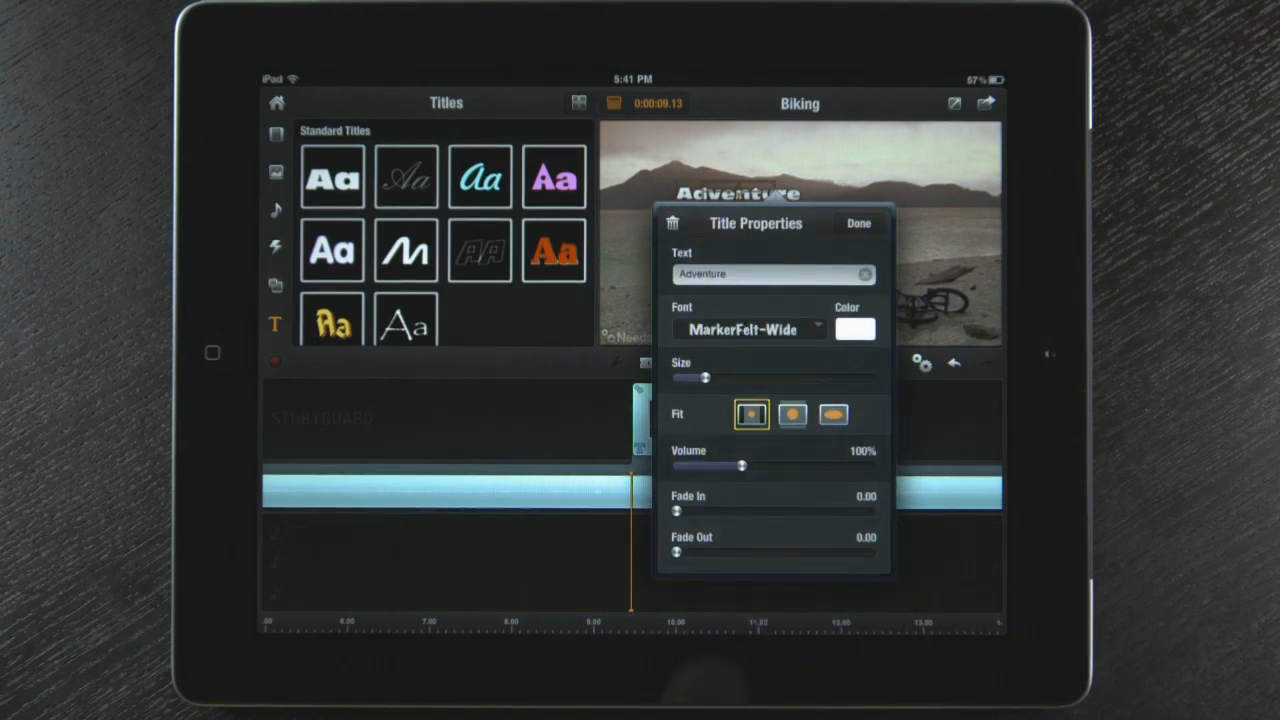
{"action": "left_click", "coordinate": [855, 329]}
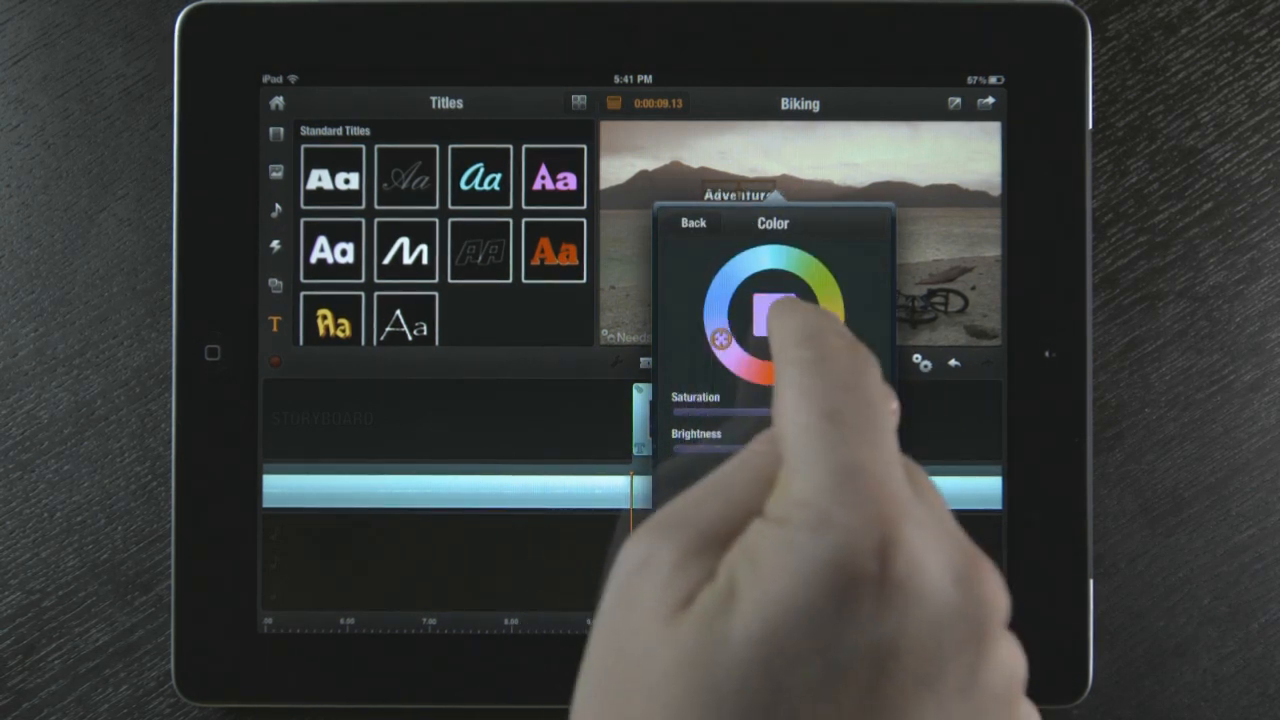
{"action": "left_click", "coordinate": [691, 222]}
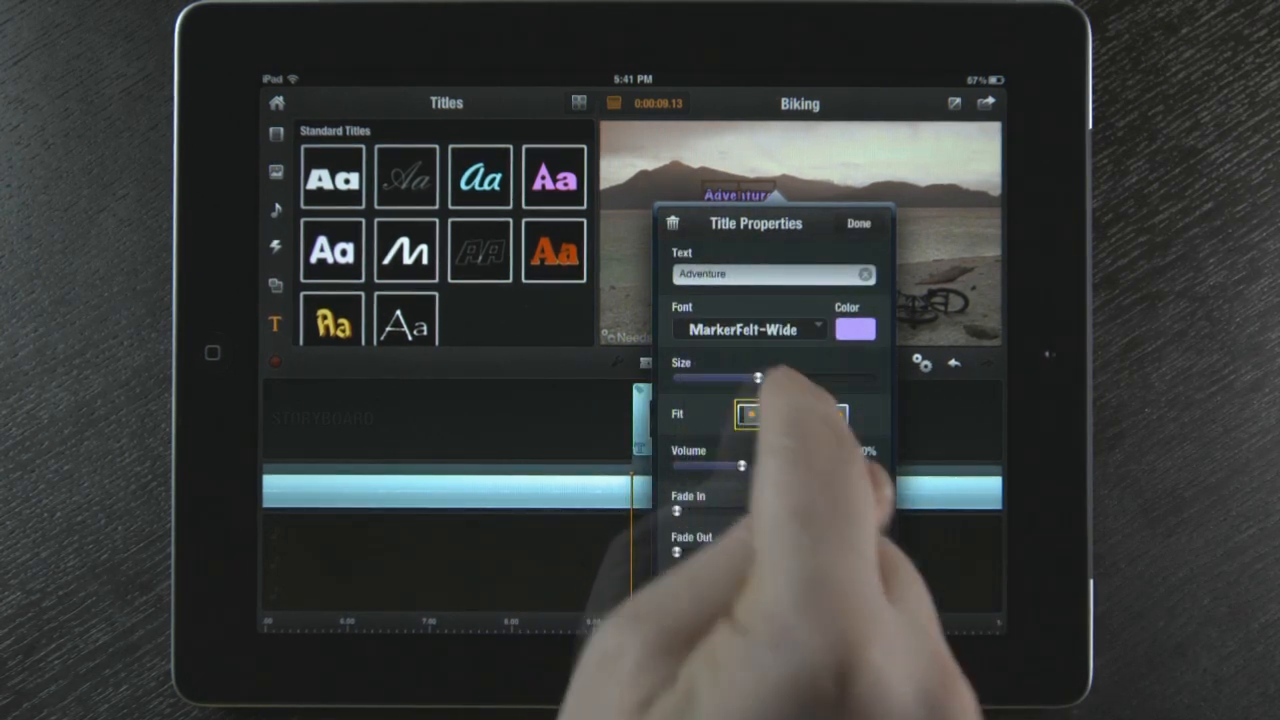
{"action": "left_click", "coordinate": [857, 223]}
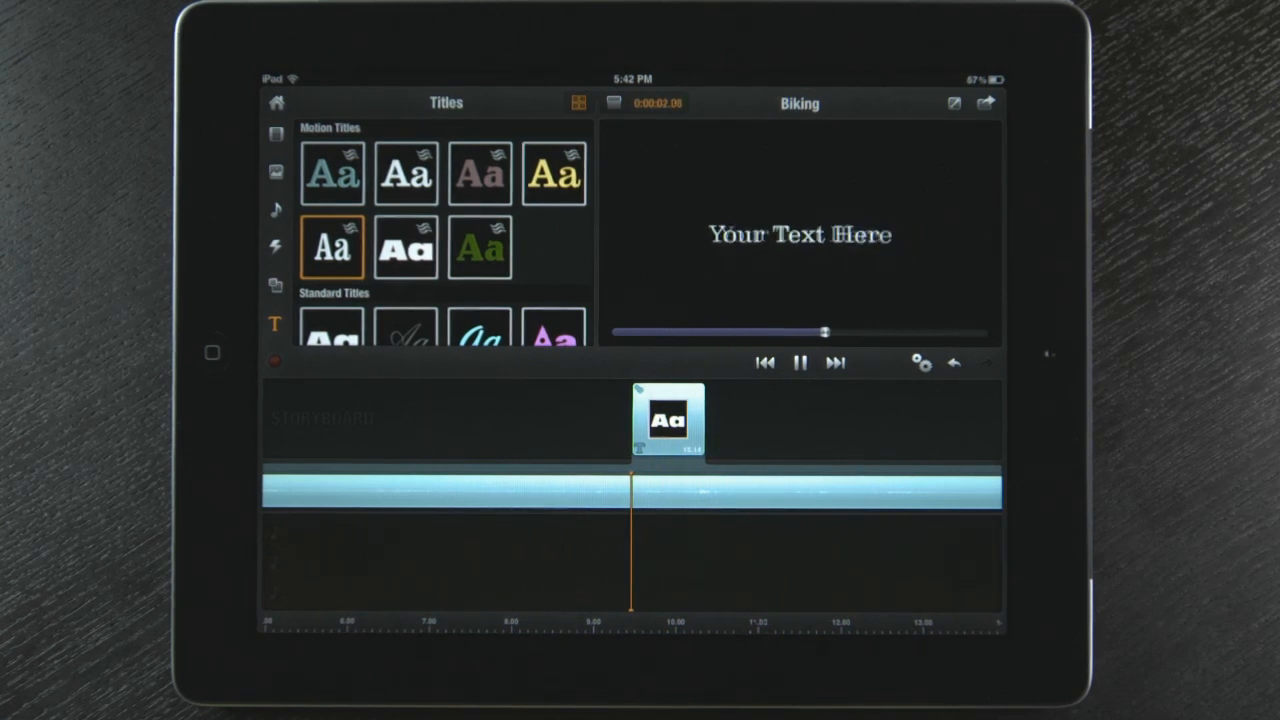
Step: Add a motion title next to the first and open its Title Properties
{"action": "left_click", "coordinate": [799, 362]}
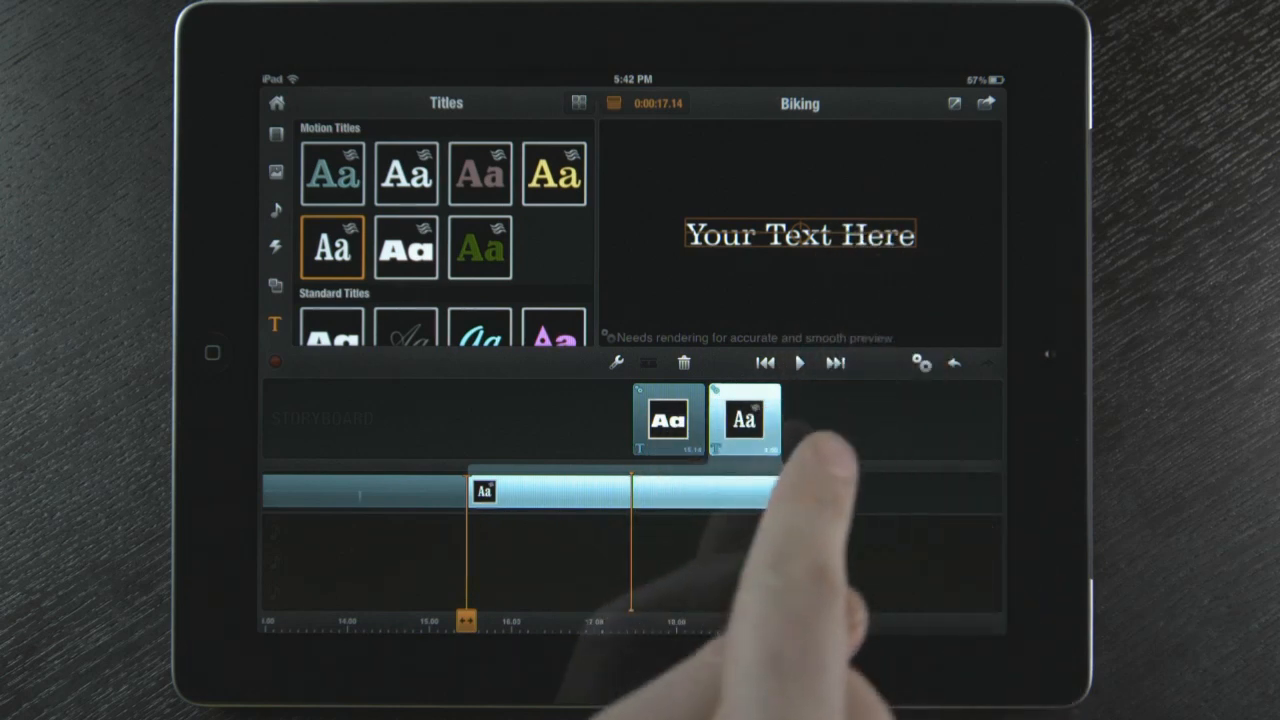
{"action": "left_click", "coordinate": [745, 420]}
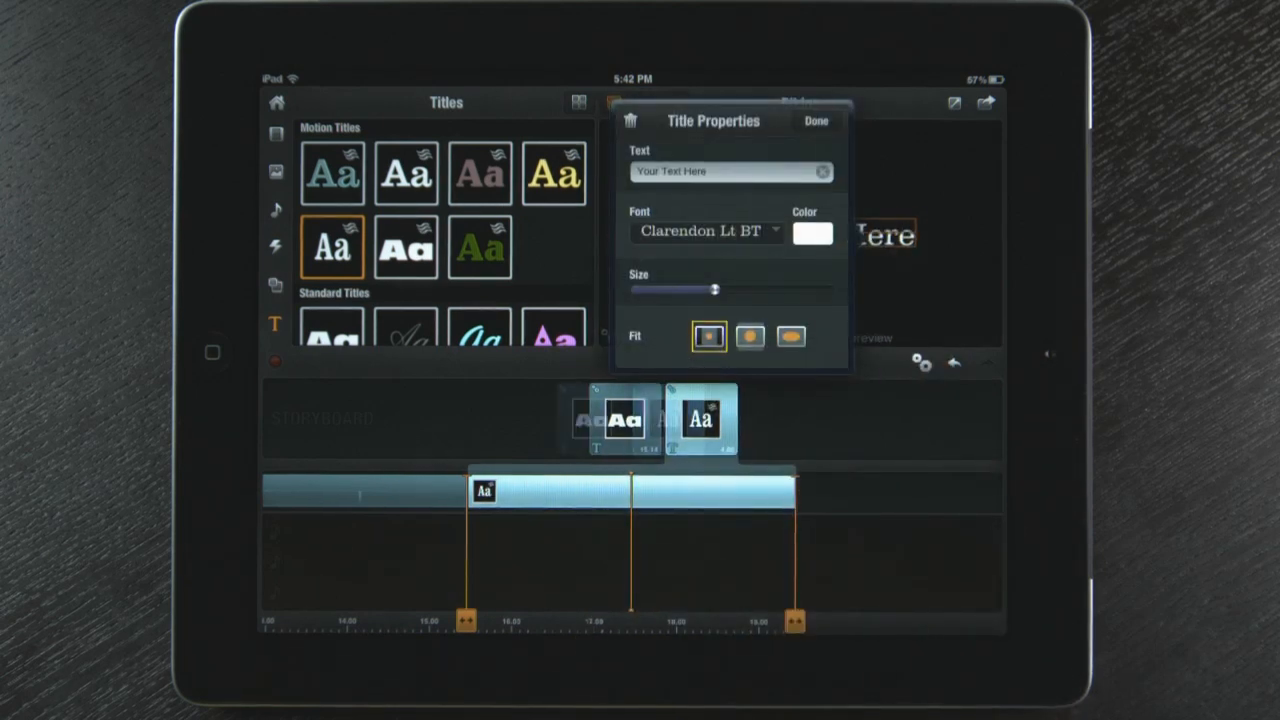